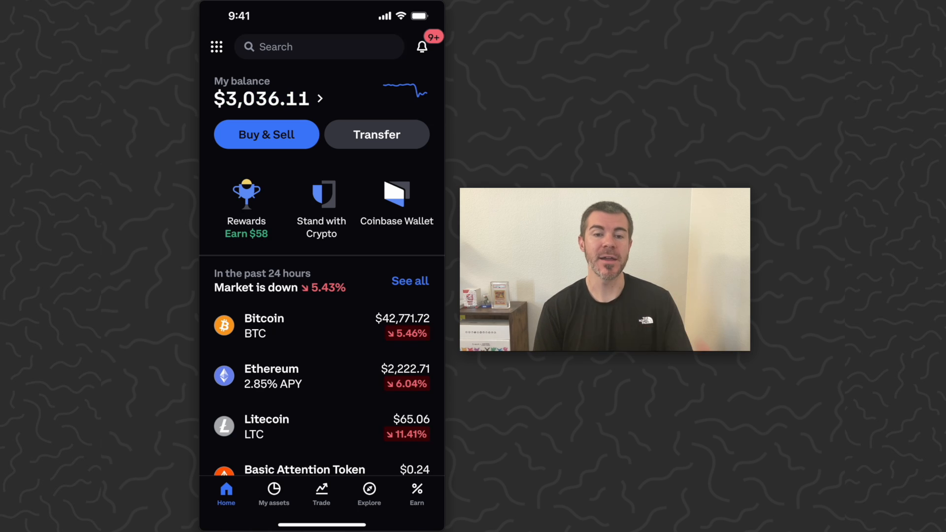
# Show the SOL receive page with its wallet QR code and address from My assets.
pyautogui.scroll(3)
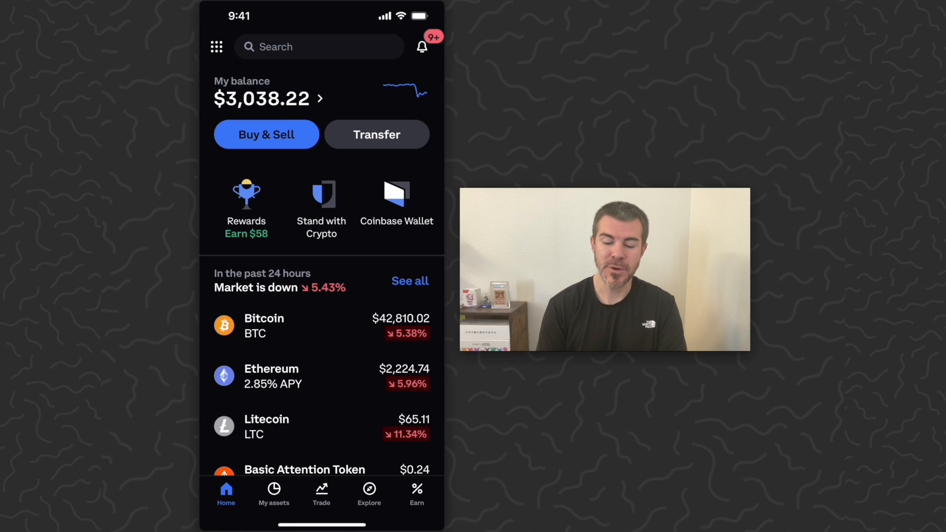
pyautogui.click(273, 493)
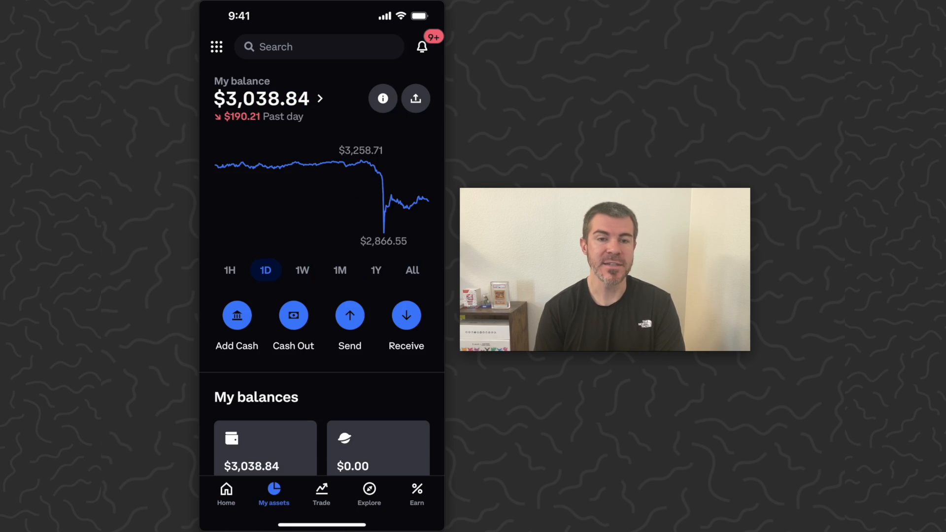
pyautogui.scroll(-3)
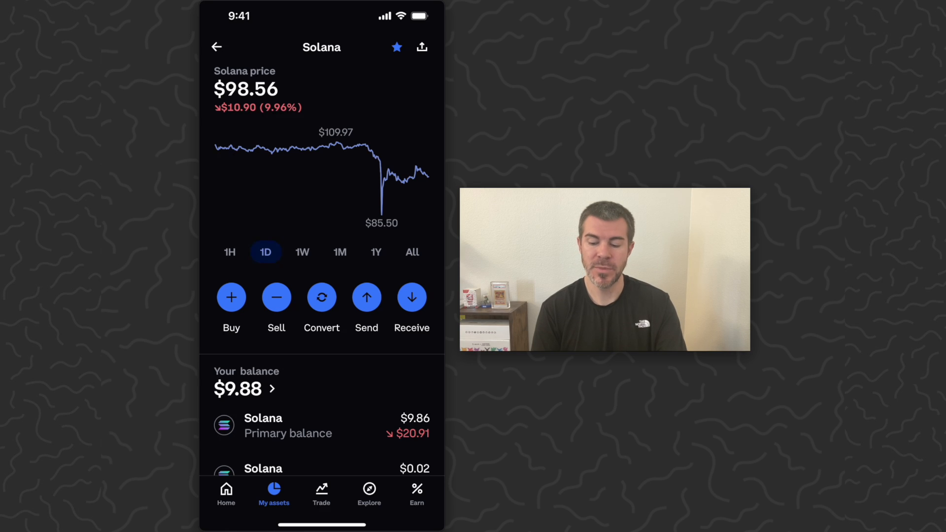
pyautogui.click(411, 296)
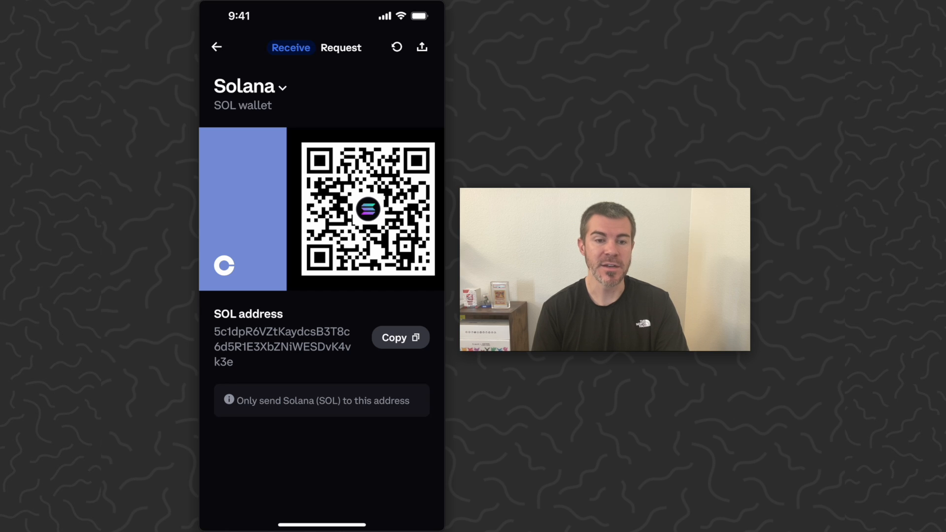
# Leave the Solana receive screen and bring up the app switcher showing Phantom.
pyautogui.click(399, 337)
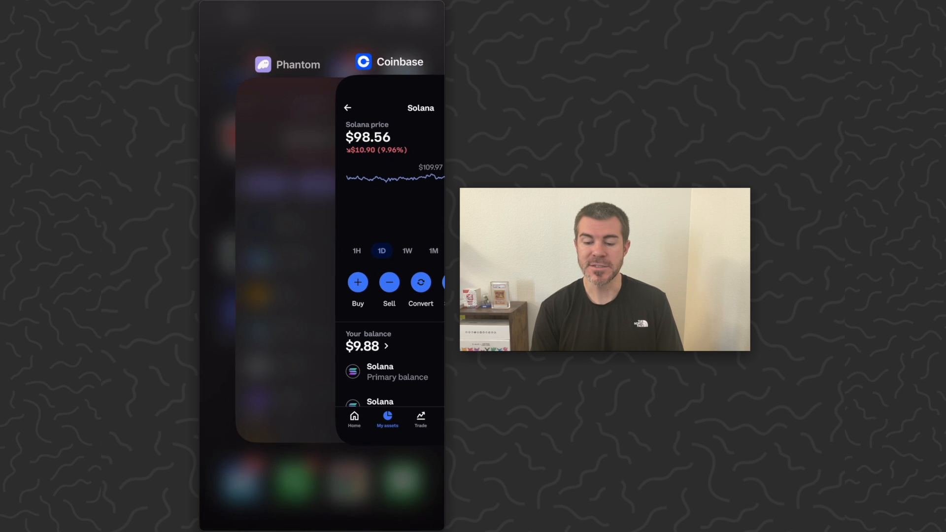
# Switch to Phantom and view the Solana token page showing 0.32319 SOL ($31.80).
pyautogui.click(287, 65)
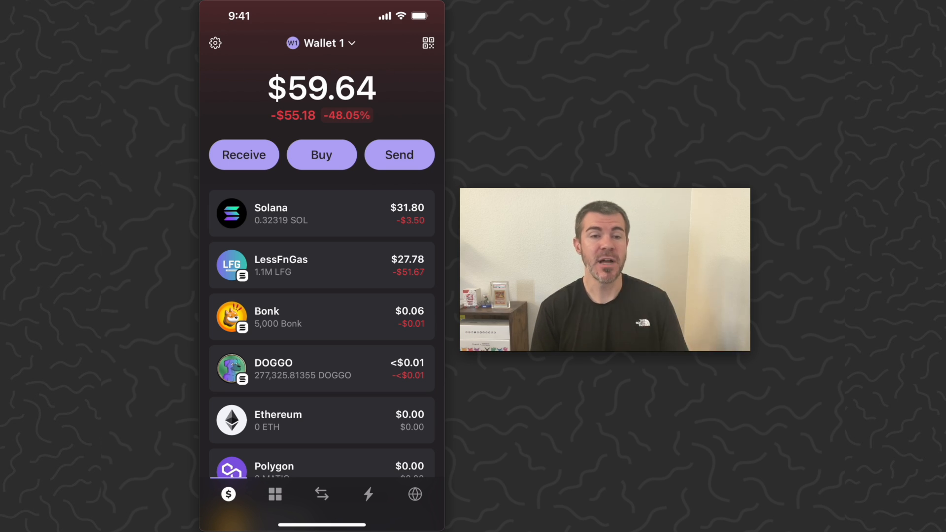
pyautogui.click(322, 213)
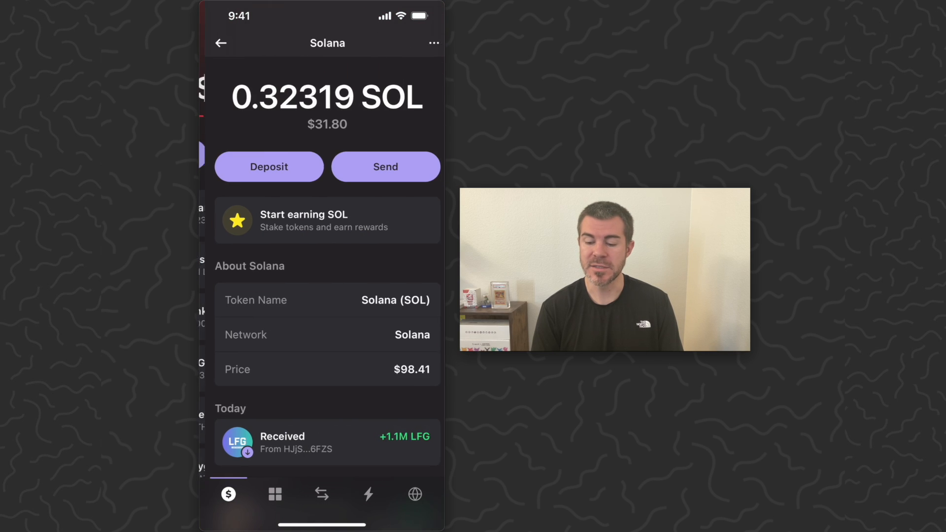
# Copy Wallet 1's SOL deposit address in Phantom and return to Coinbase's Solana page.
pyautogui.click(268, 167)
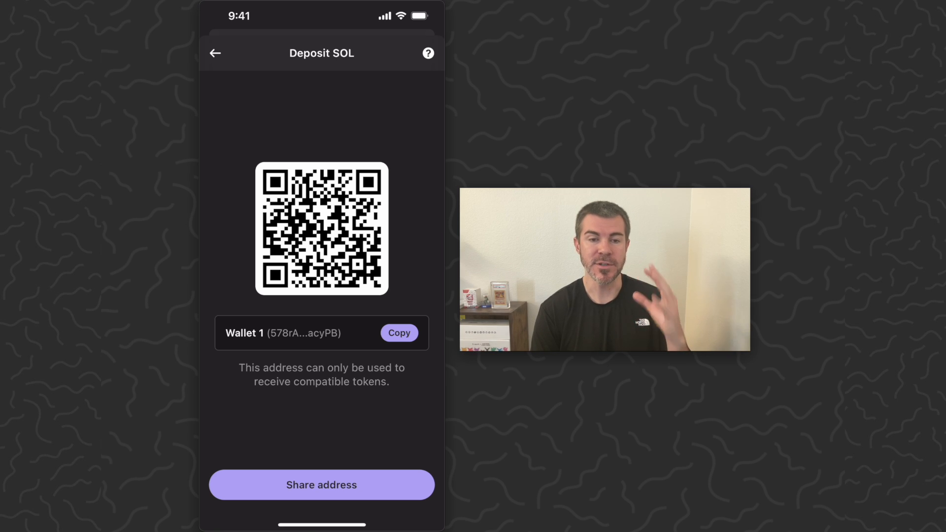
pyautogui.click(398, 332)
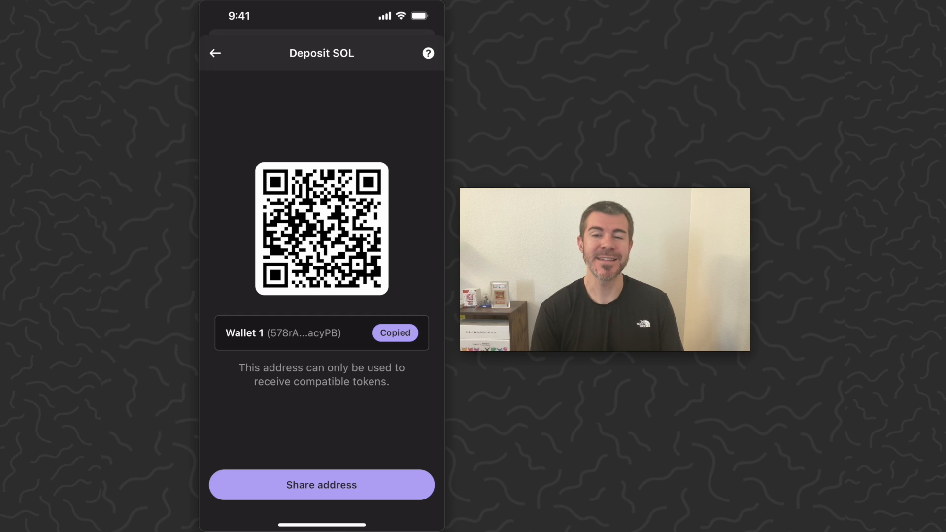
pyautogui.click(215, 52)
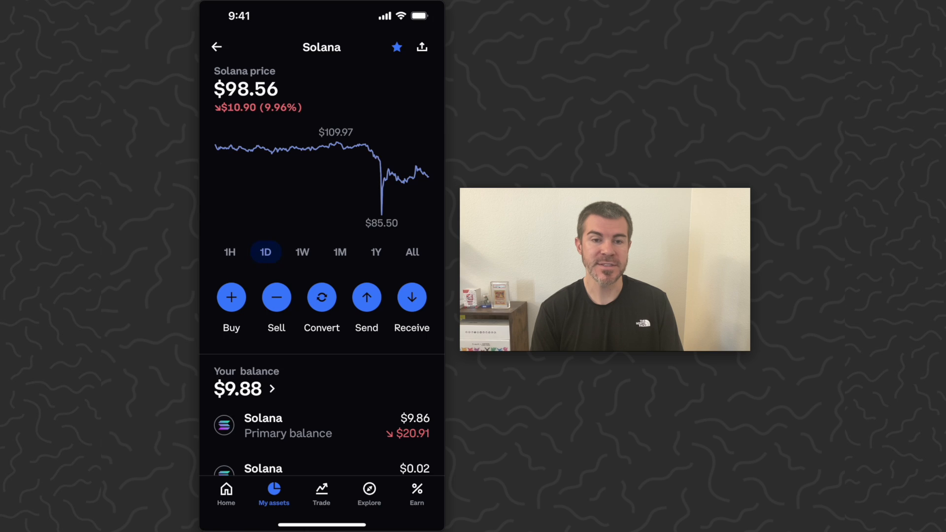
# Set the pasted Phantom address as the SOL recipient, reaching the amount screen with $9.84 available.
pyautogui.click(366, 296)
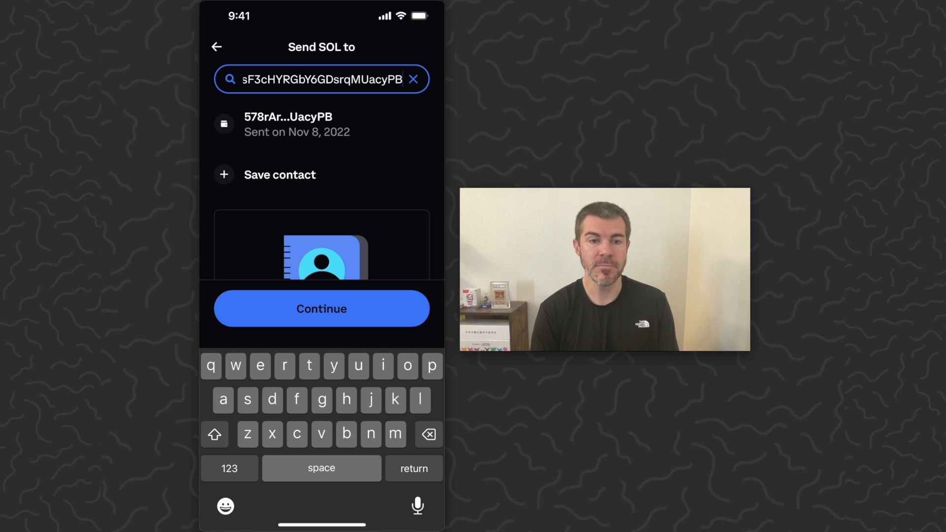
pyautogui.click(322, 309)
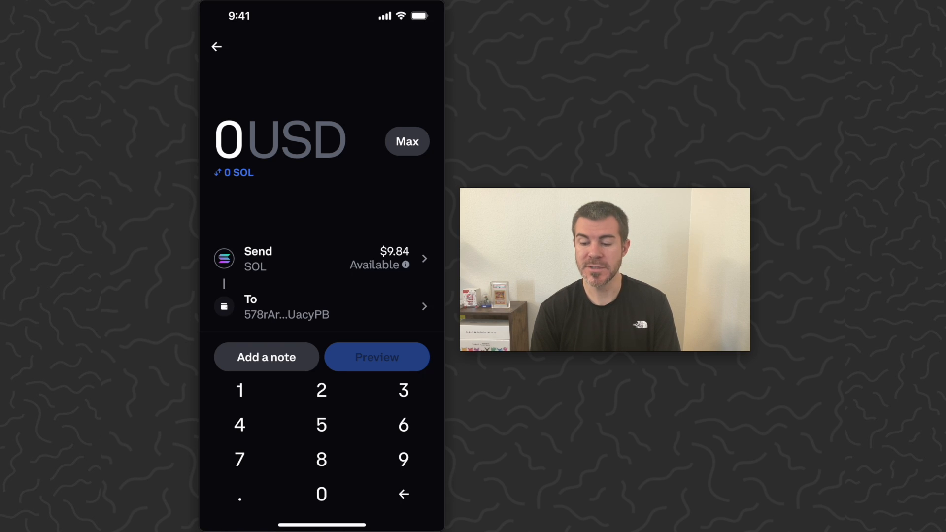
# Send the Max amount, $9.83 (0.0999 SOL), to the Phantom address.
pyautogui.click(377, 357)
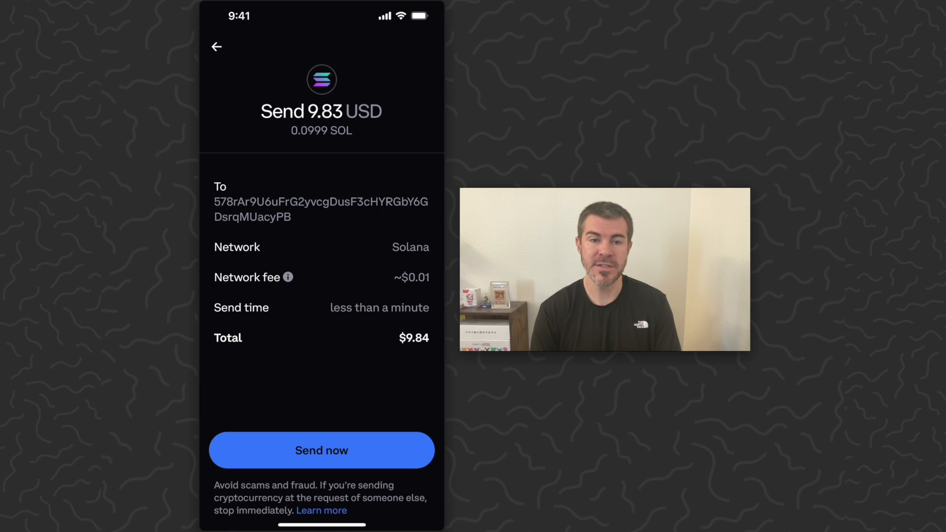
pyautogui.click(322, 450)
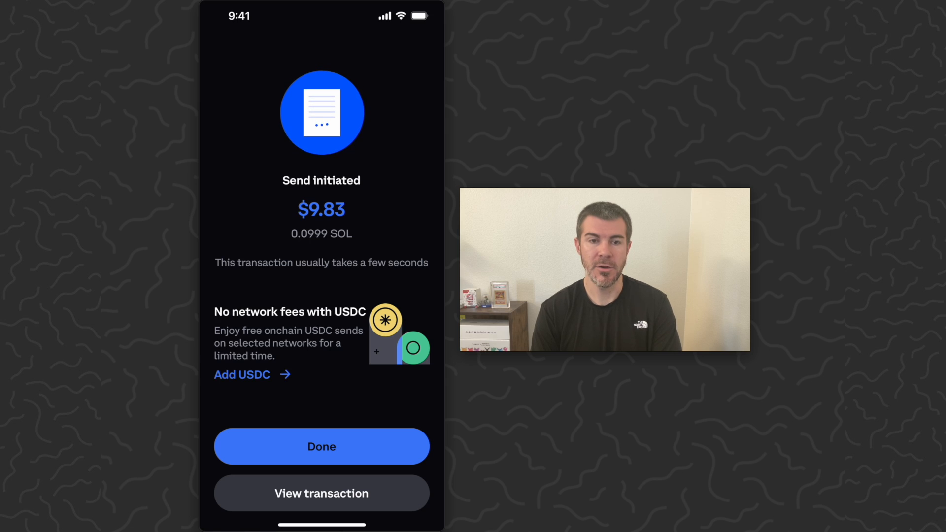
# Finish the send confirmation and land on the home screen showing $3,037.96.
pyautogui.click(321, 447)
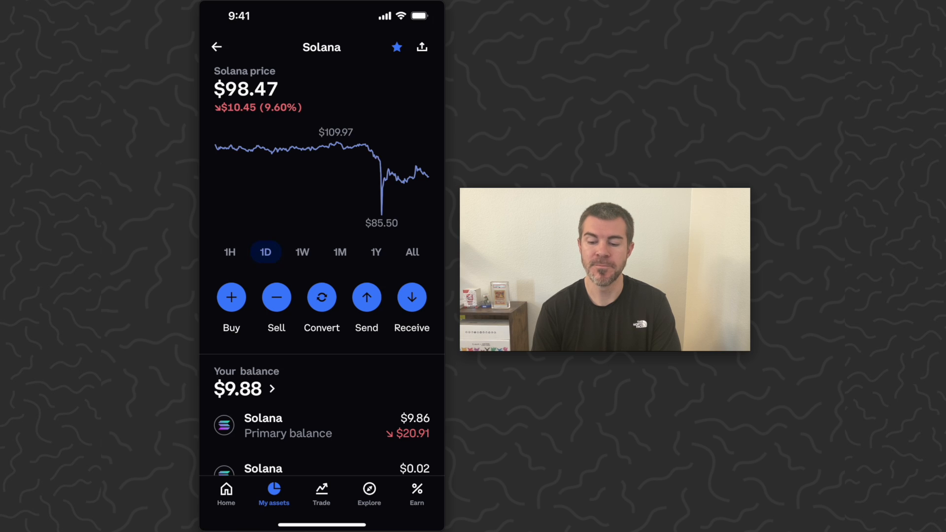
pyautogui.click(216, 47)
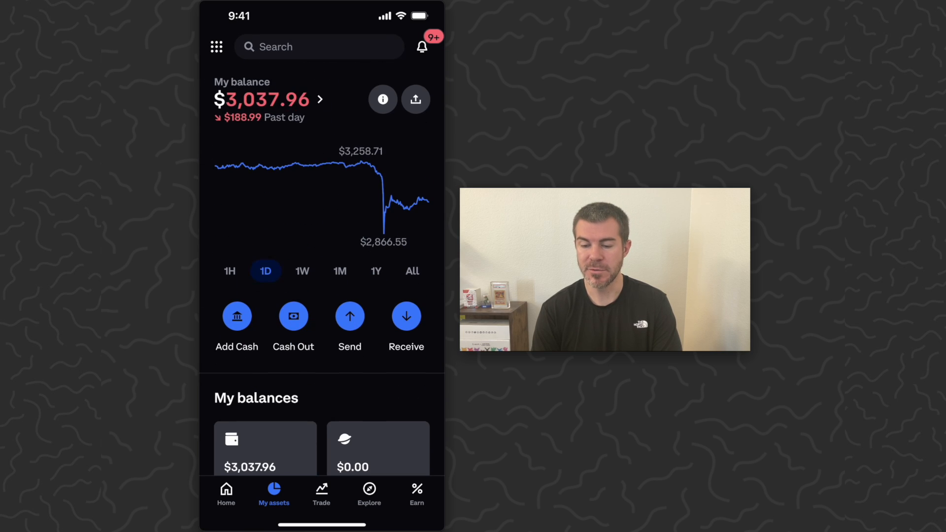
pyautogui.scroll(-3)
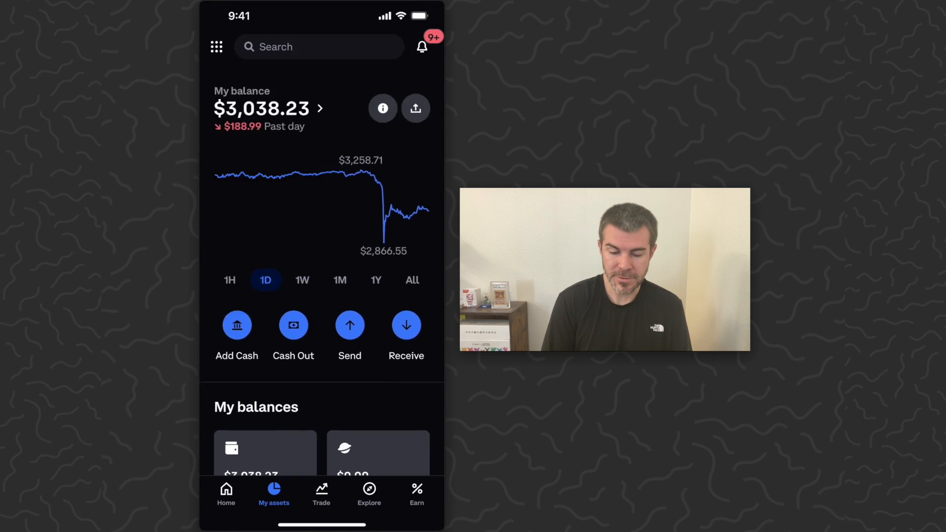
pyautogui.scroll(3)
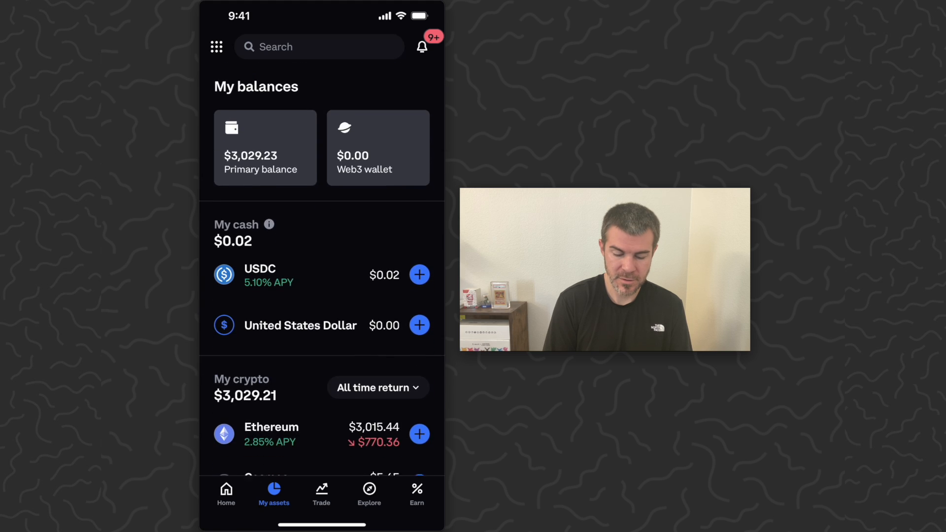
pyautogui.scroll(-3)
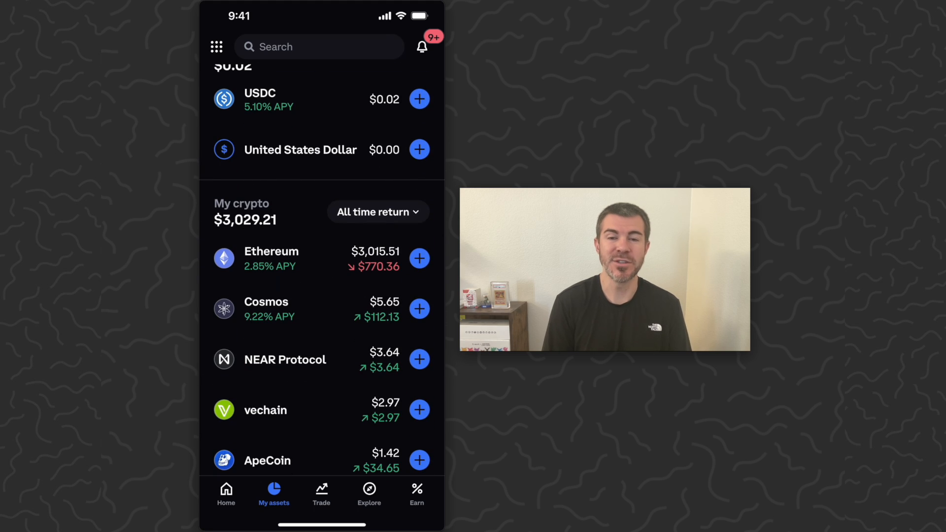